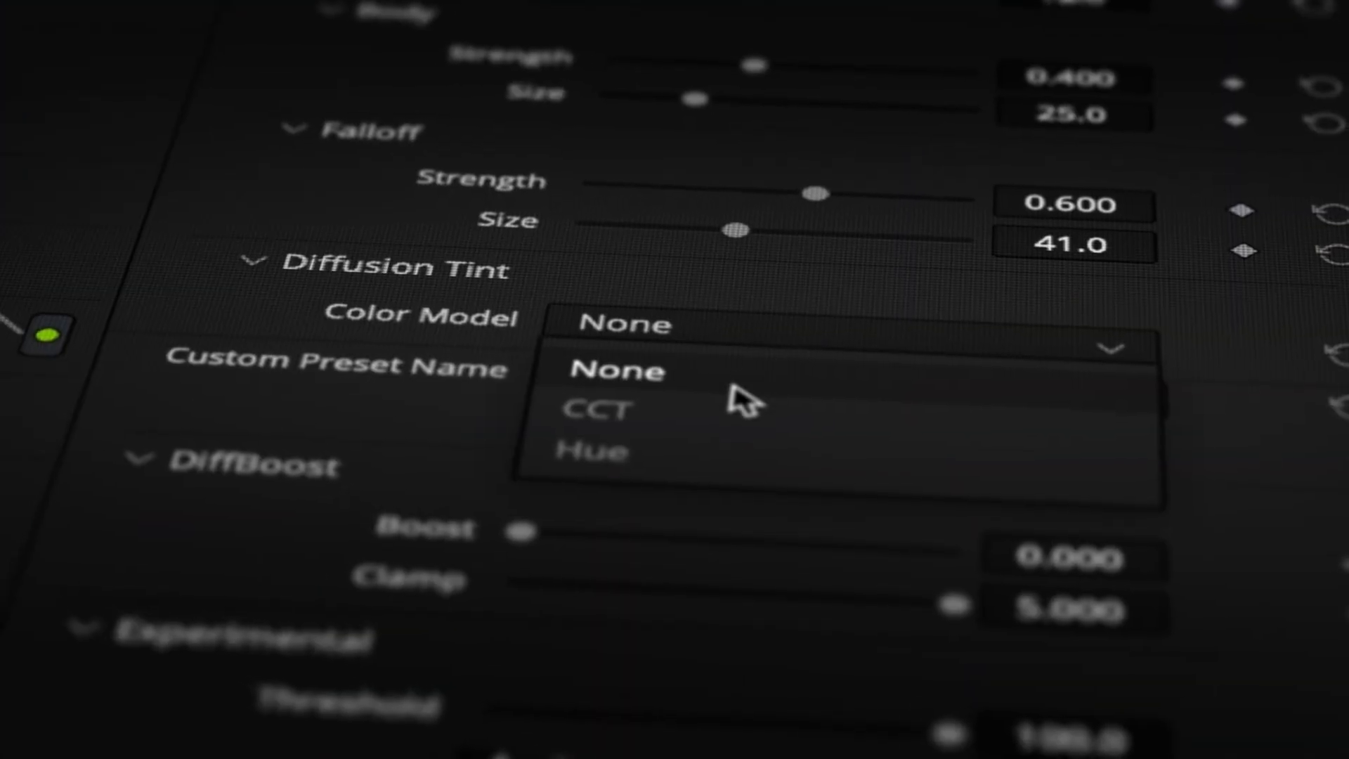
- With the Hue colour model, choose a pale green swatch for the diffusion tint and confirm it
click(590, 449)
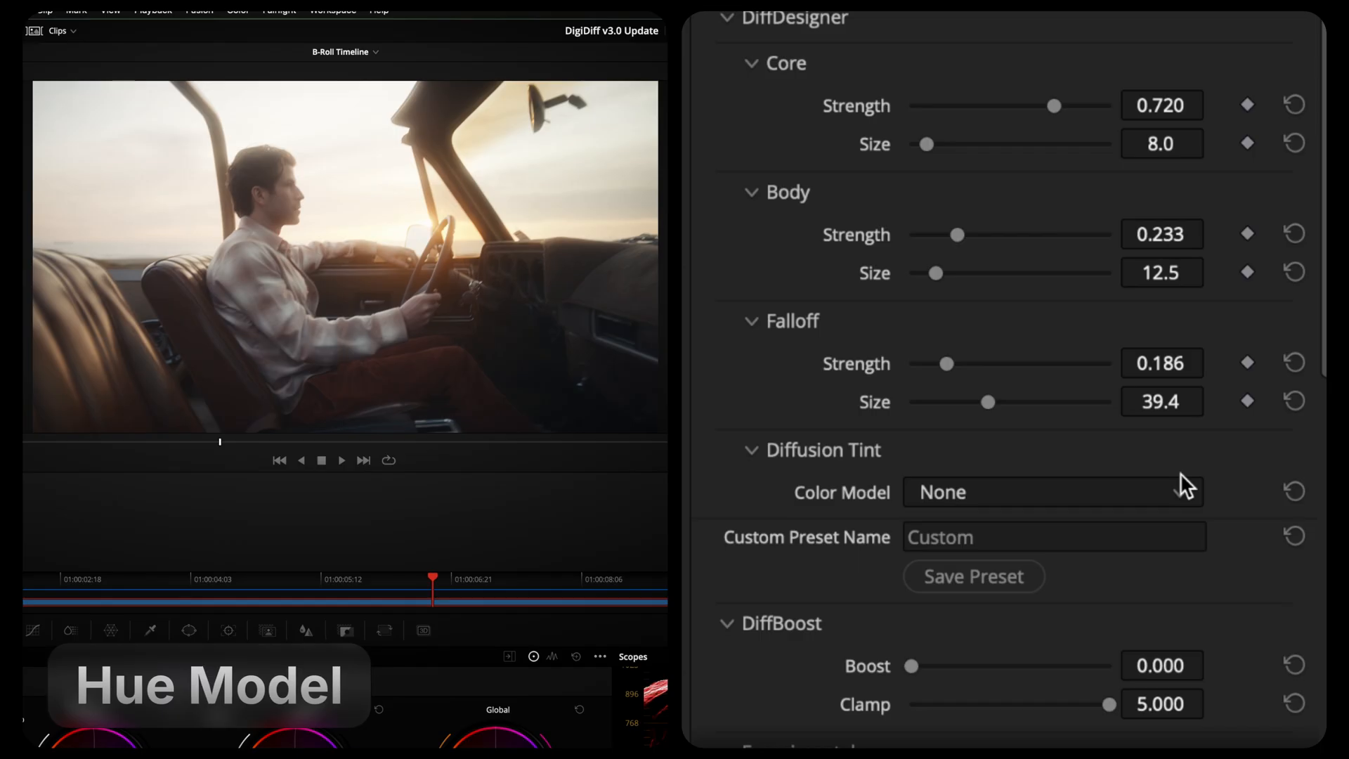
click(1051, 492)
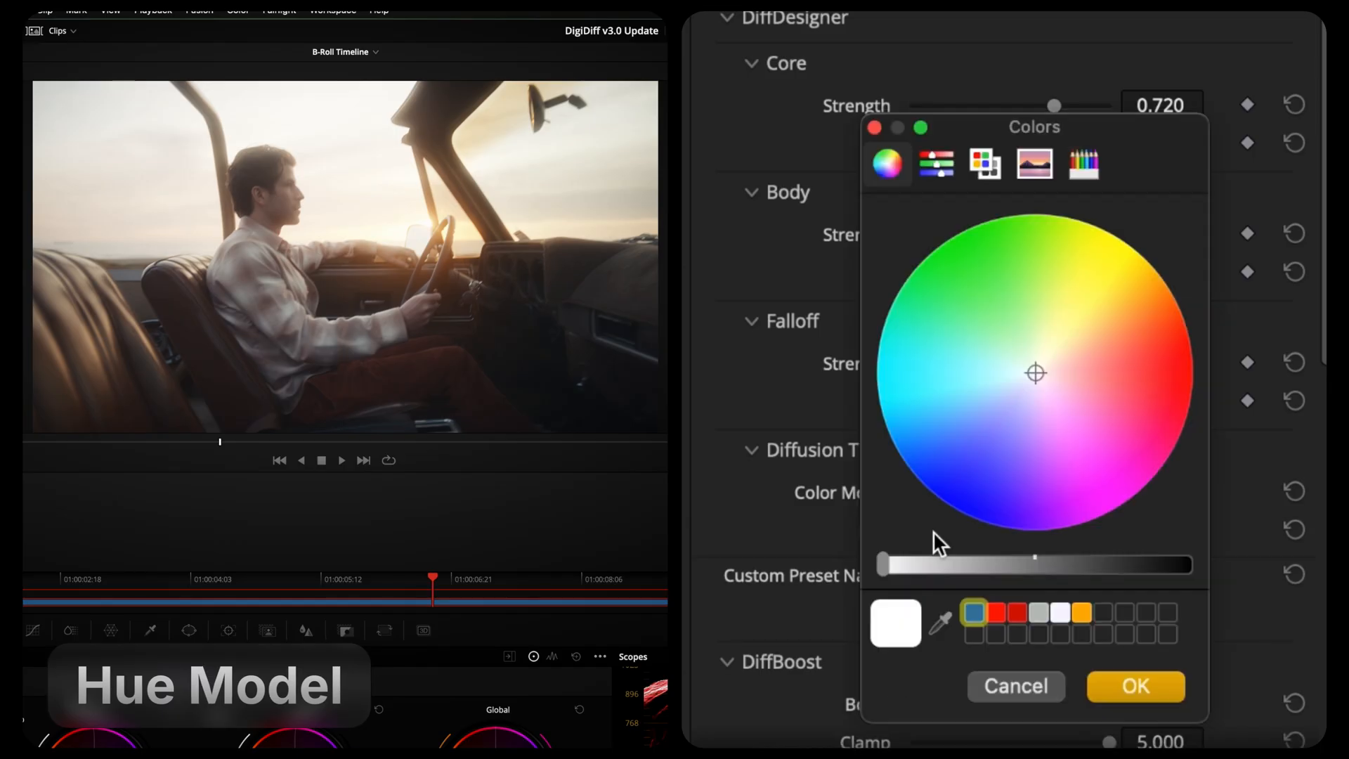
click(1085, 278)
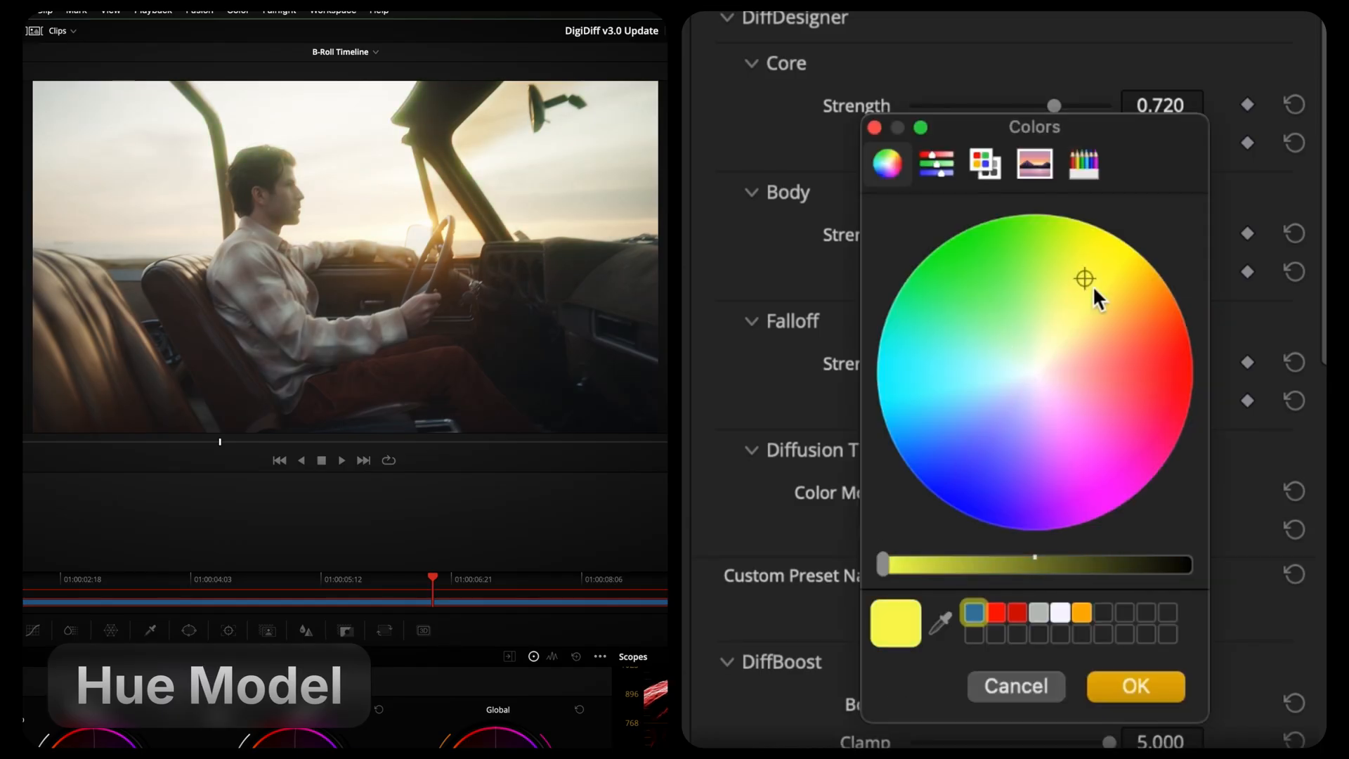
drag(1084, 278, 1024, 309)
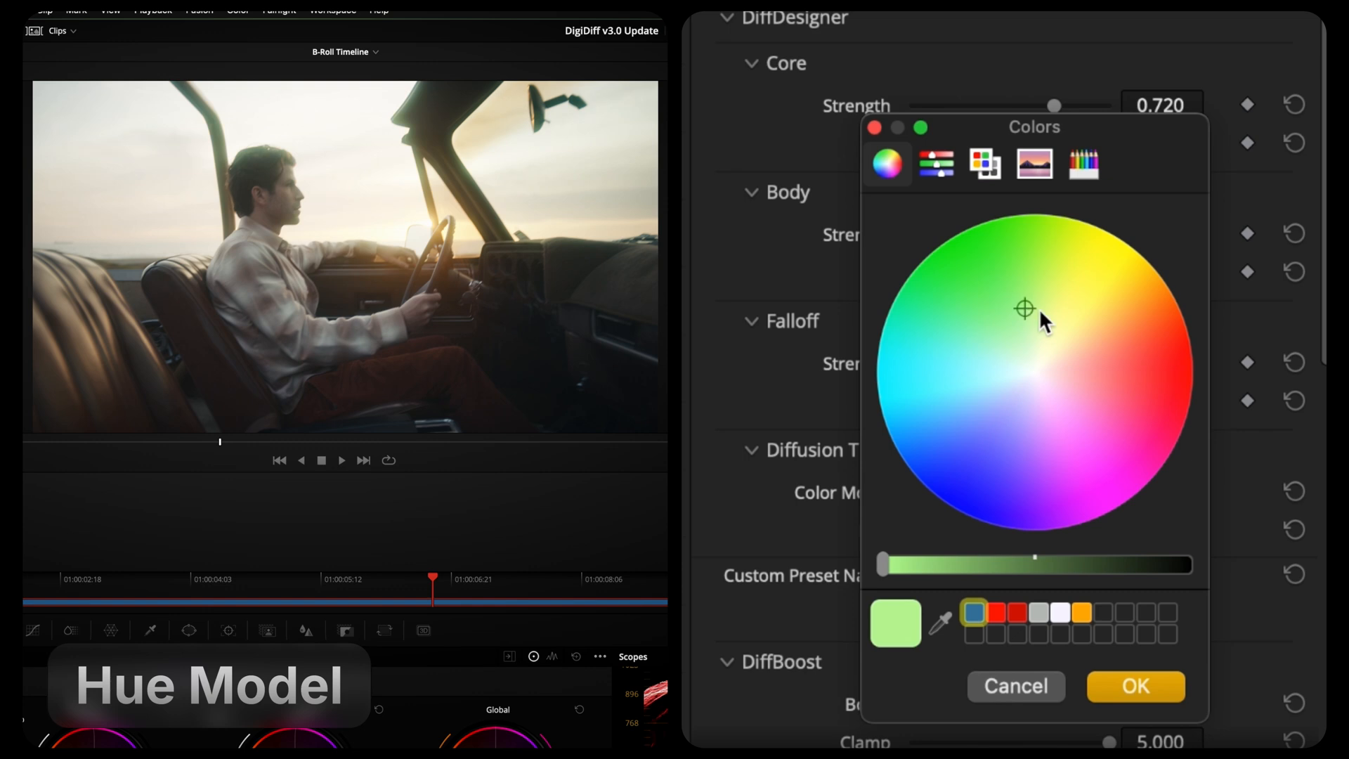
click(1141, 441)
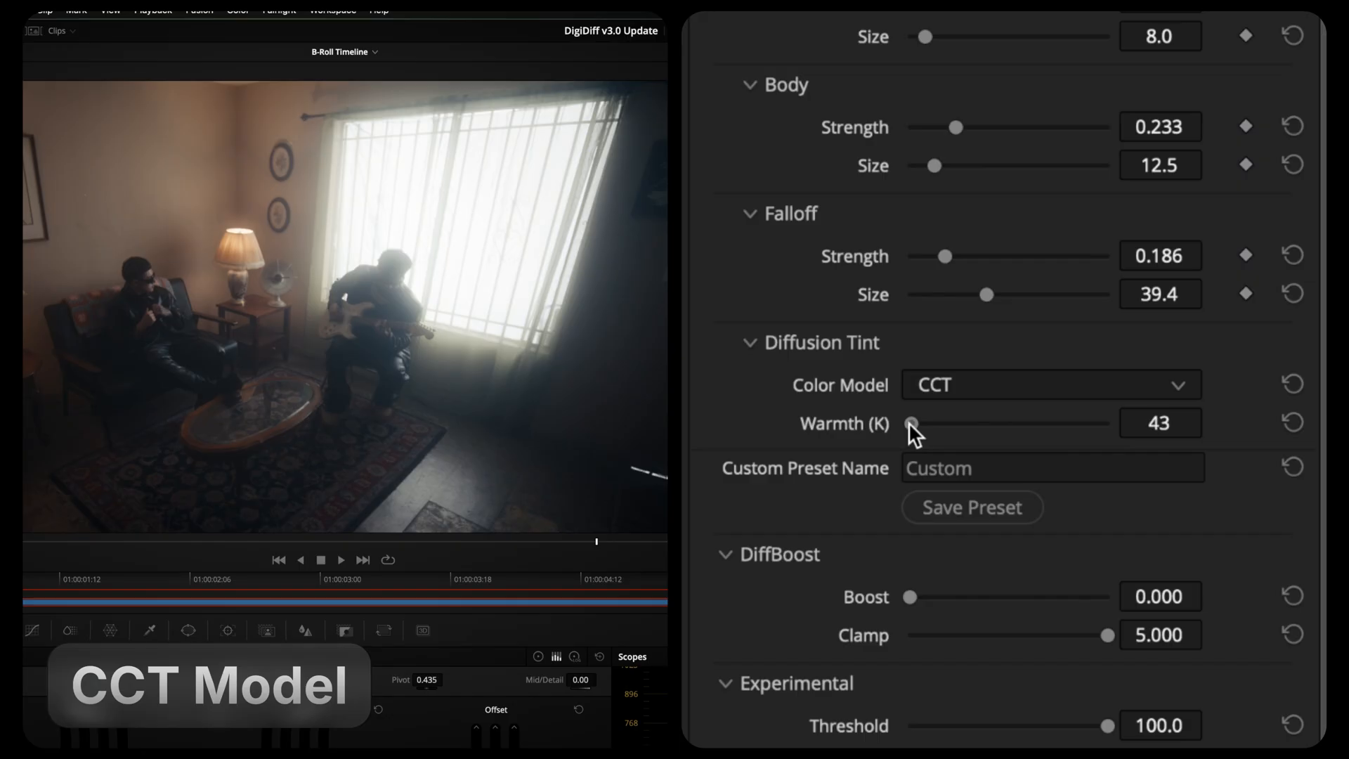
- Using the CCT model, raise Warmth to 5600 K then settle it around 3516 K
drag(913, 423, 1106, 423)
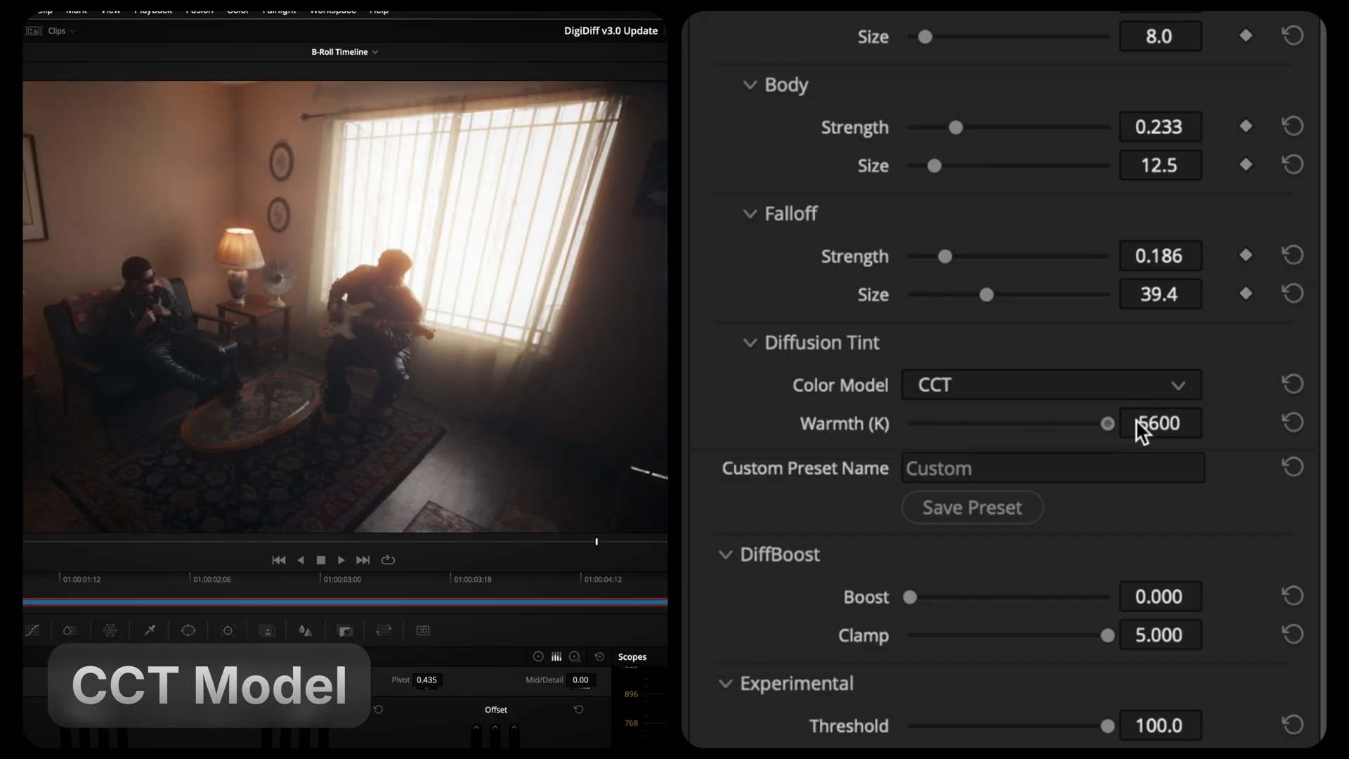
drag(1119, 423, 1014, 423)
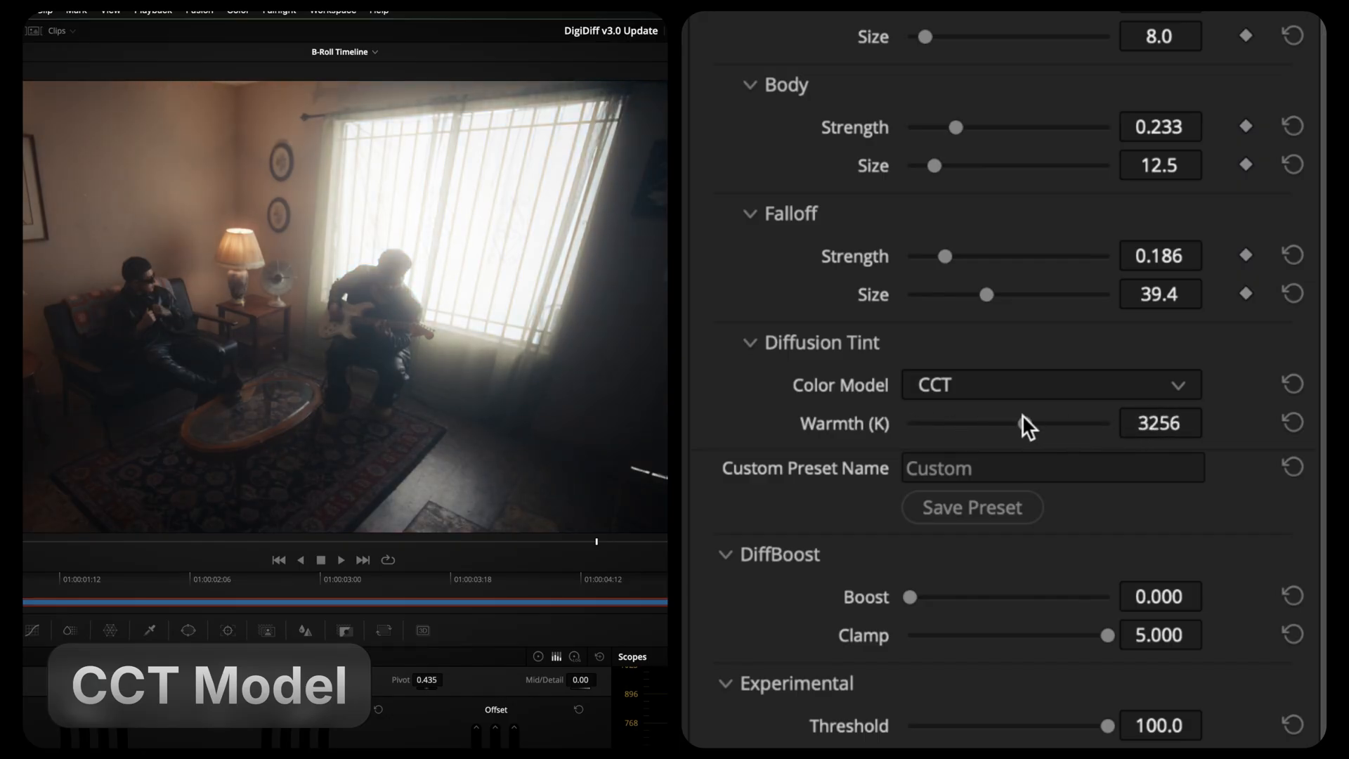
drag(1013, 423, 1033, 423)
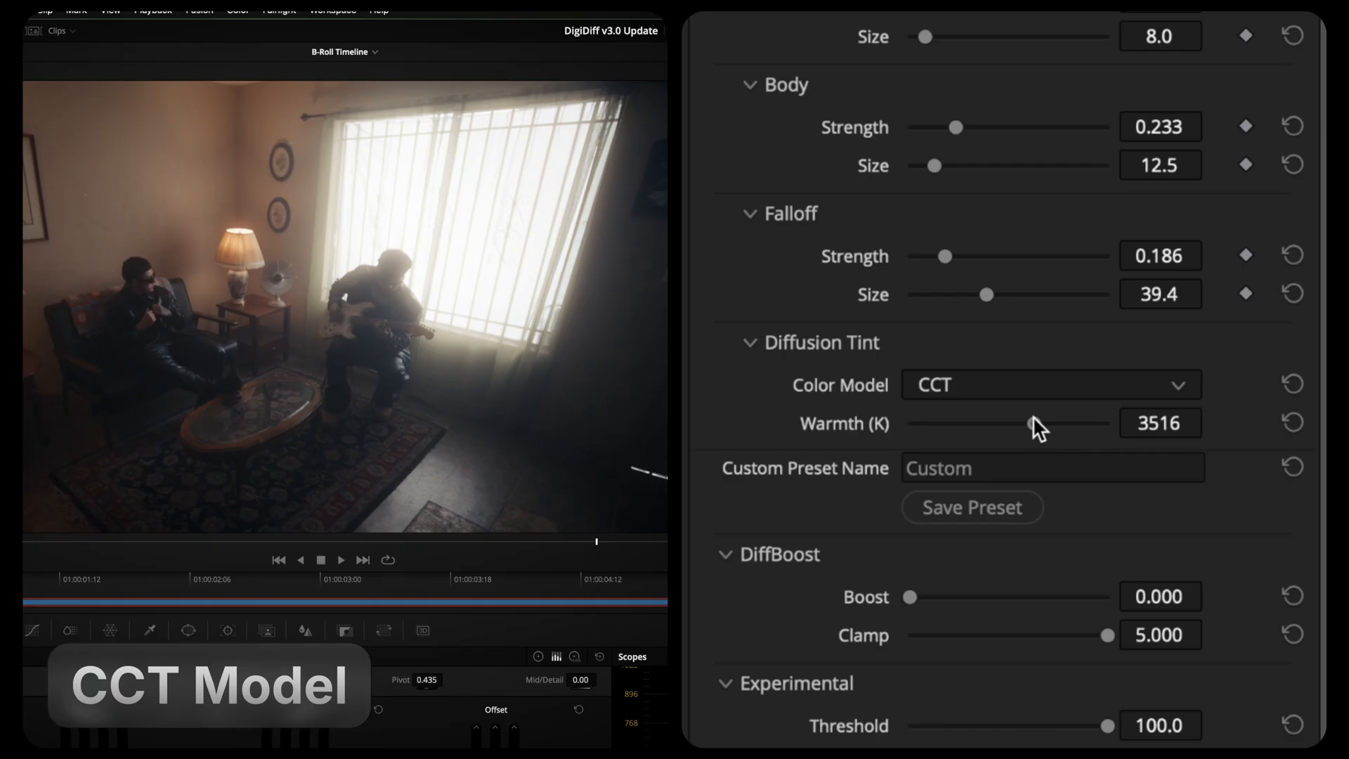
drag(1020, 423, 1056, 423)
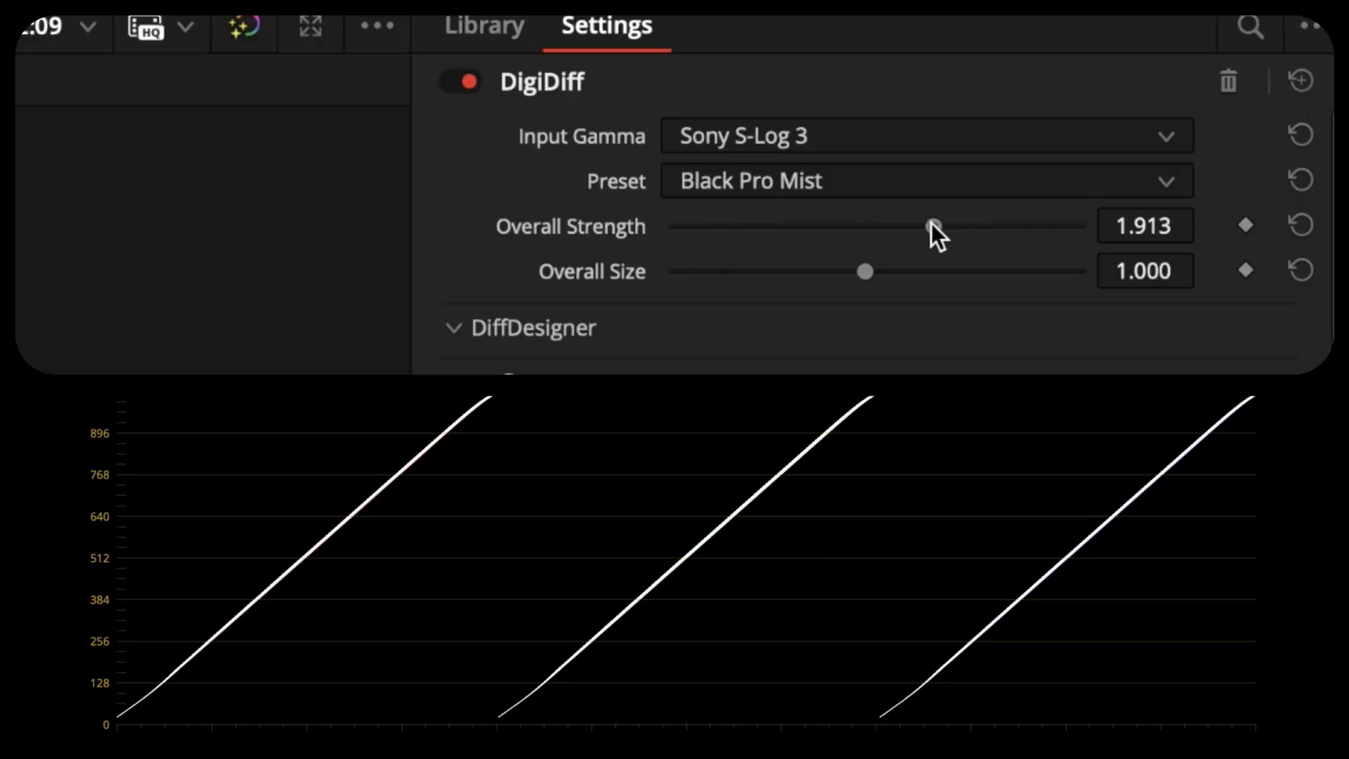
- Lower the Black Pro Mist Overall Strength slider from 1.913 to about 0.498
drag(936, 227, 929, 226)
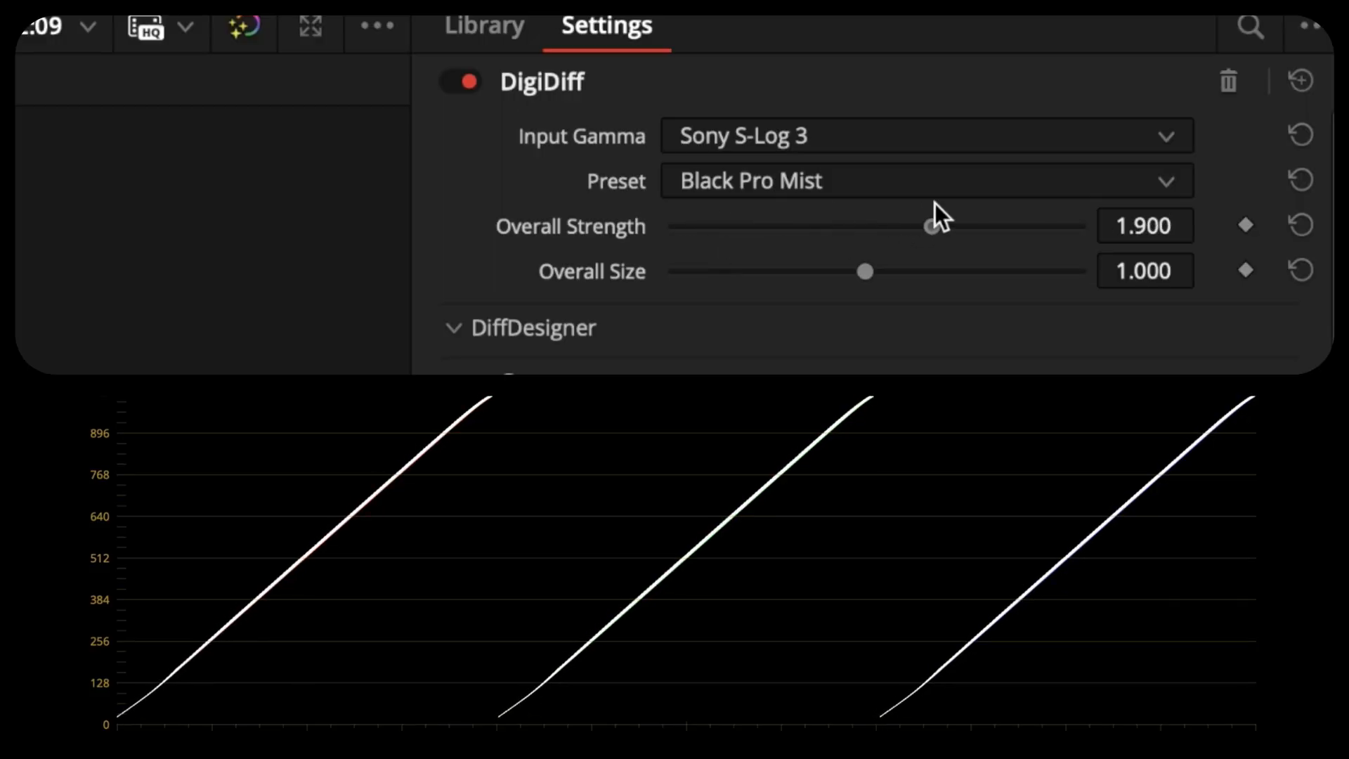
drag(930, 227, 735, 226)
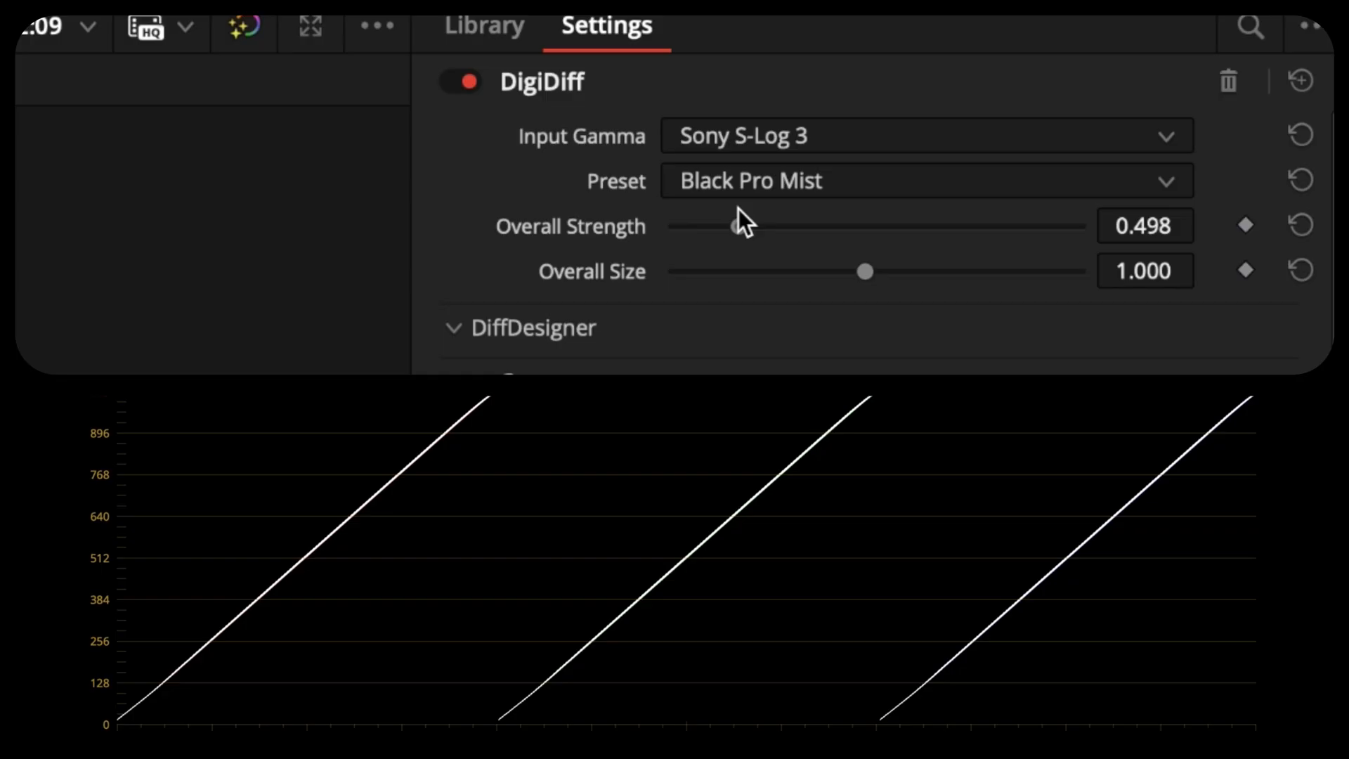
drag(735, 225, 669, 224)
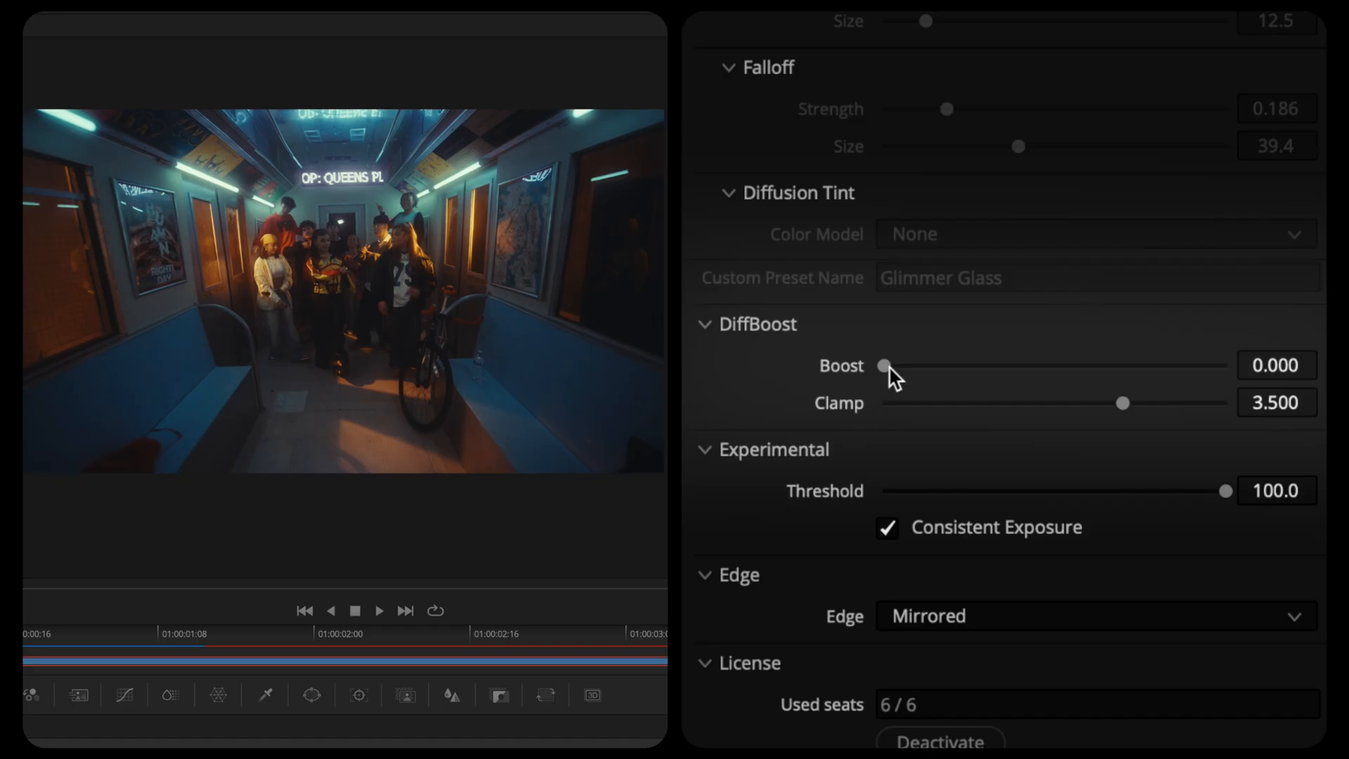
- Raise the DiffBoost Boost slider to 3.450, then ease it back to about 2.97
drag(887, 366, 1119, 366)
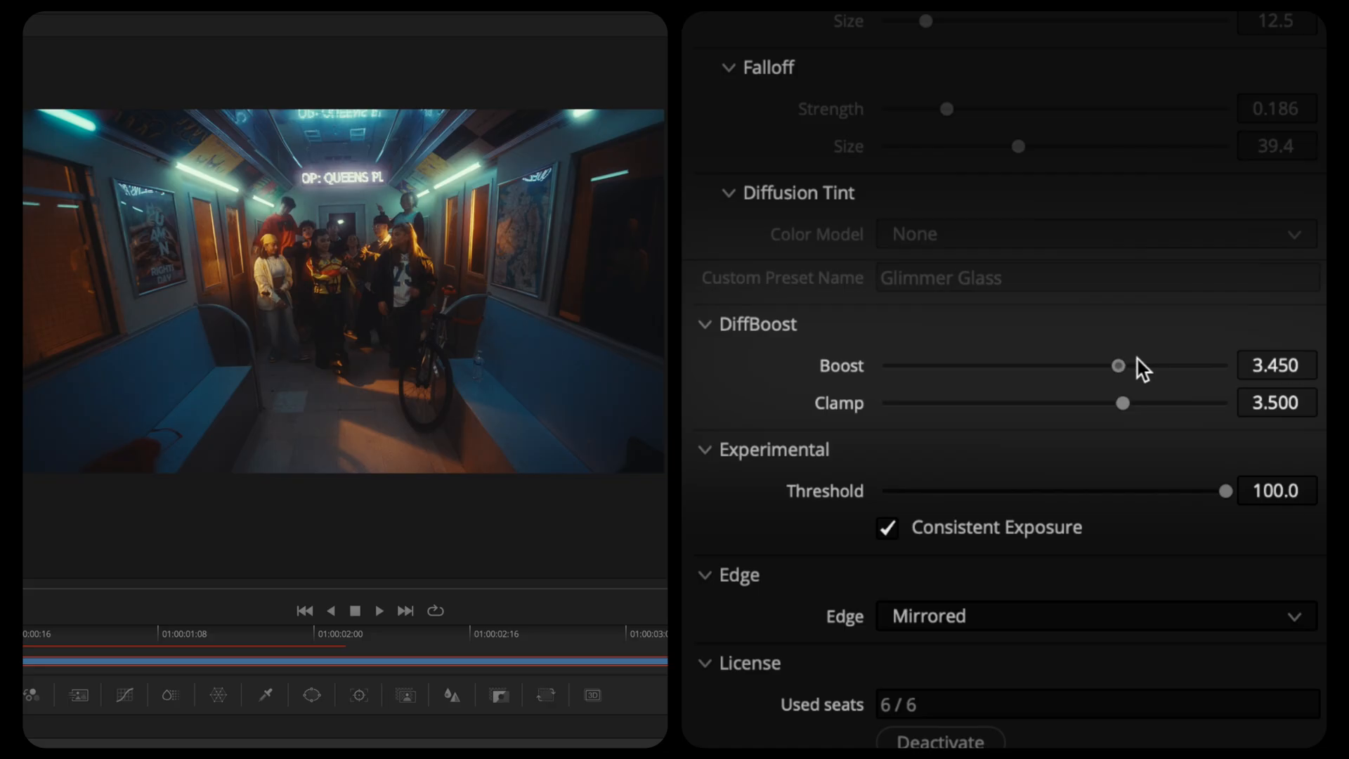
drag(1117, 365, 1082, 365)
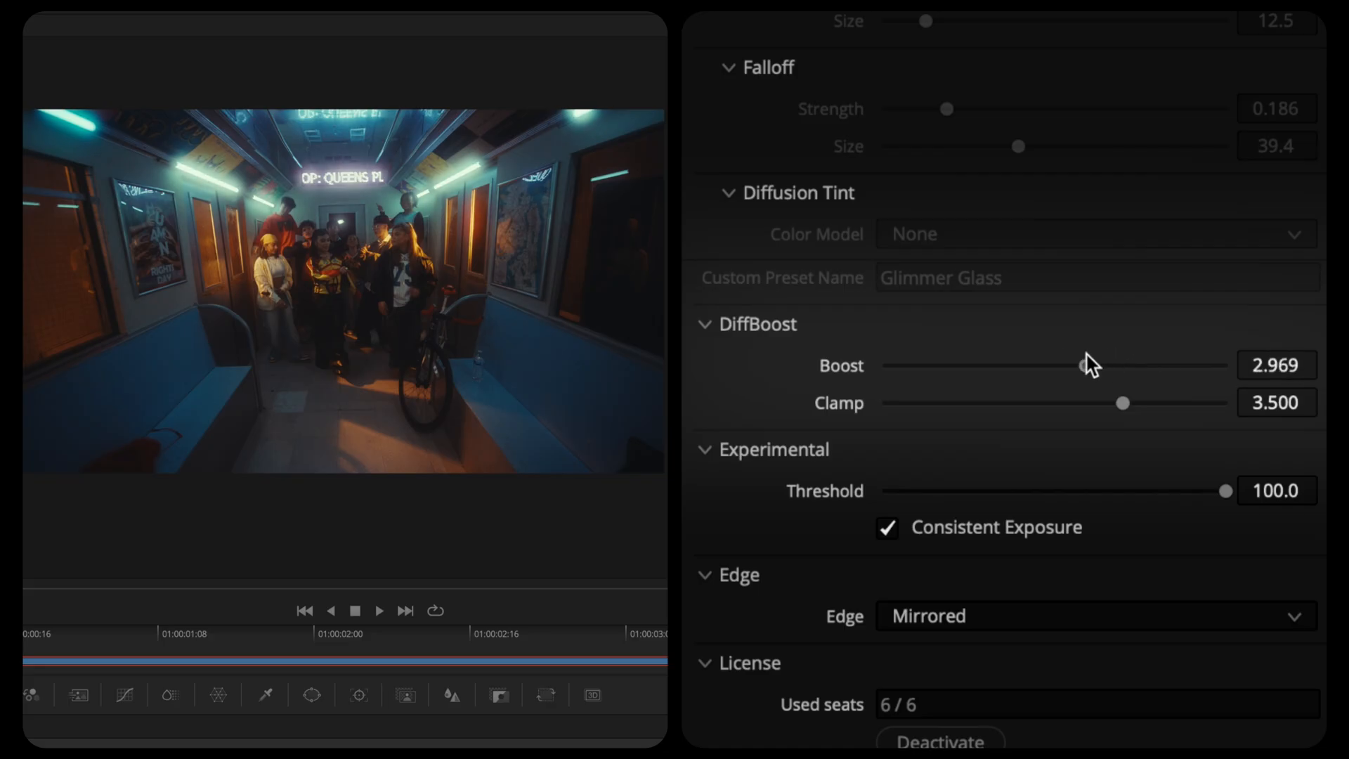
drag(1082, 366, 1147, 366)
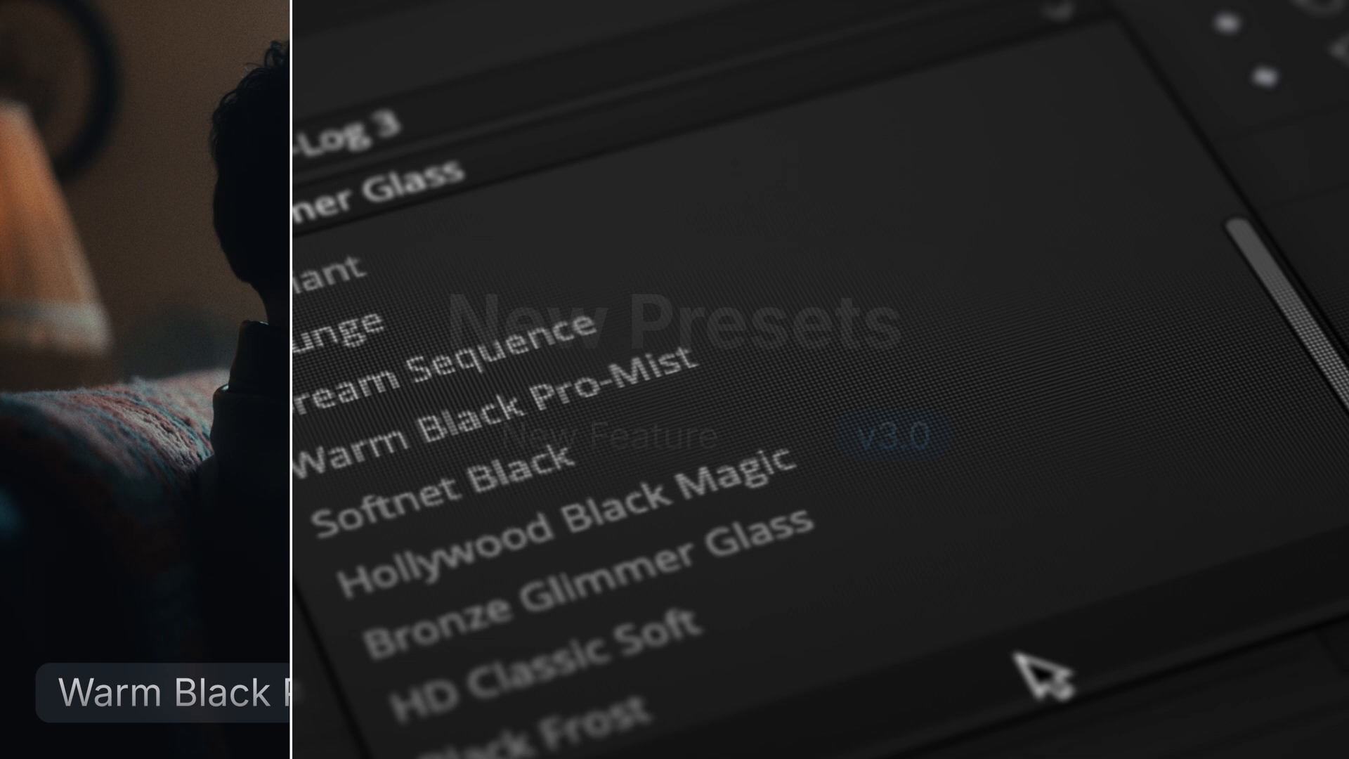
- Select the Bronze Glimmer Glass preset from the DigiDiff preset list
click(620, 574)
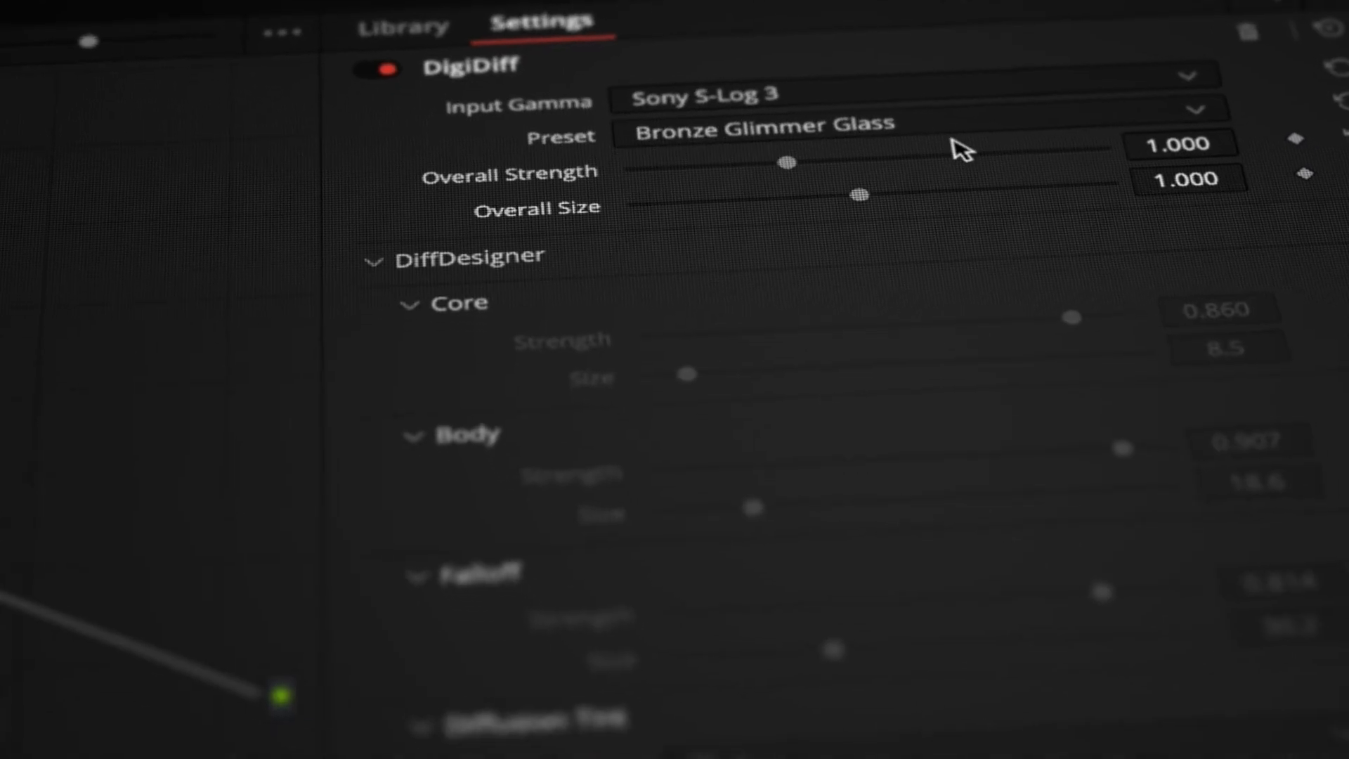